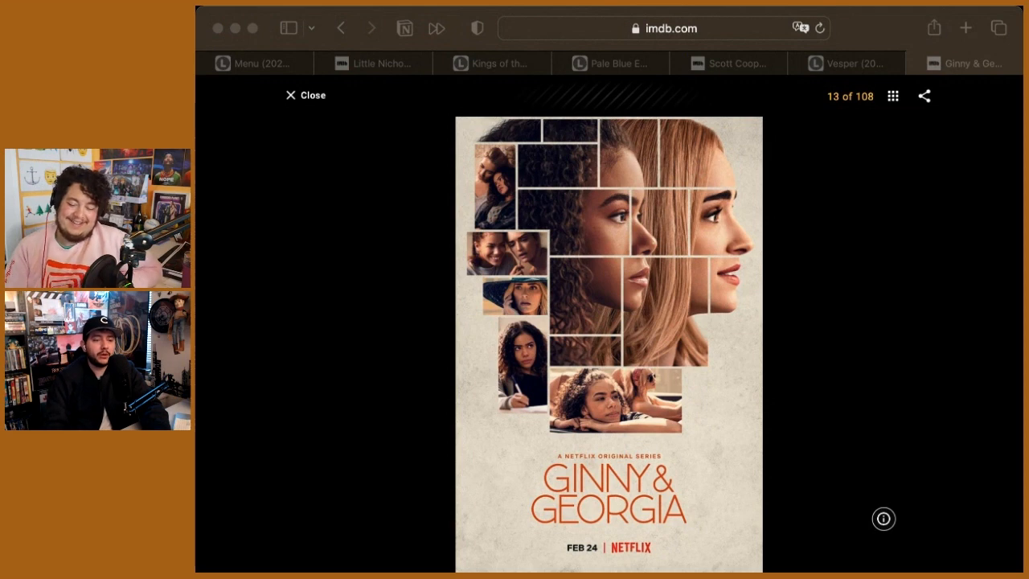
Switch to Kaleidoscope's Letterboxd page and follow its IMDb link under 'More at'
click(971, 64)
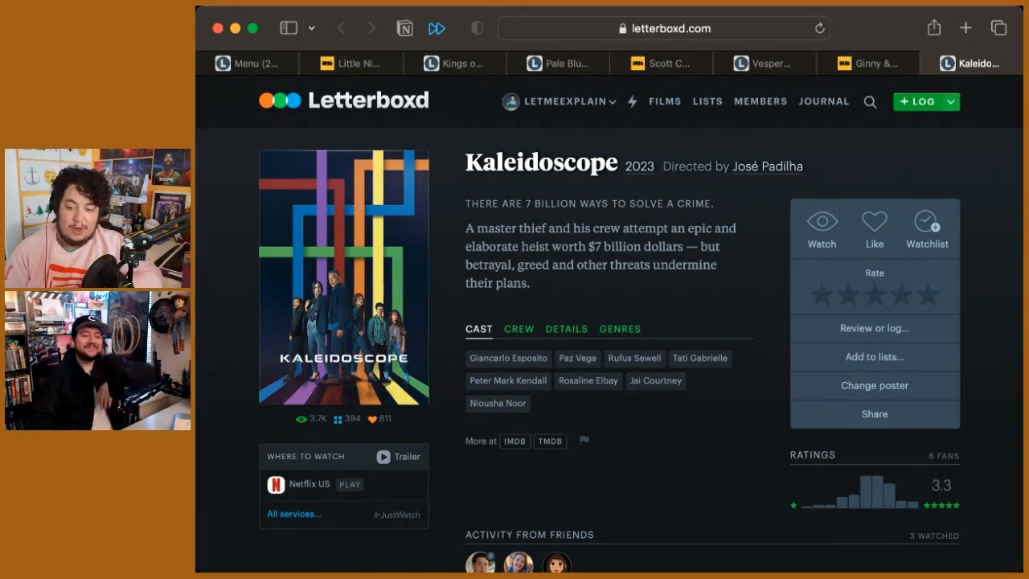
click(515, 440)
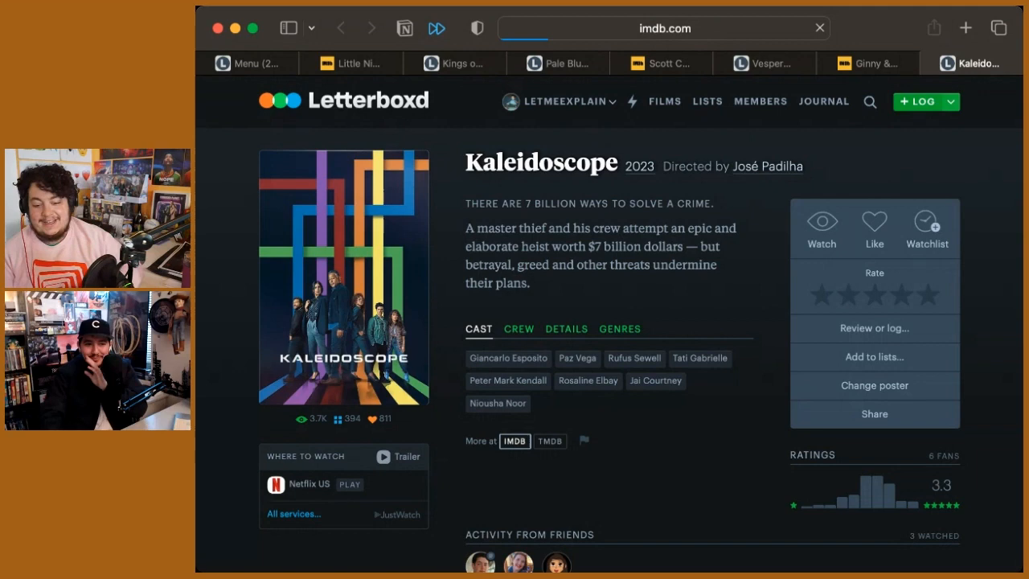
Scroll Kaleidoscope's Season 1 list past Green, Blue and Orange to the Violet, Red and Pink episodes
click(515, 441)
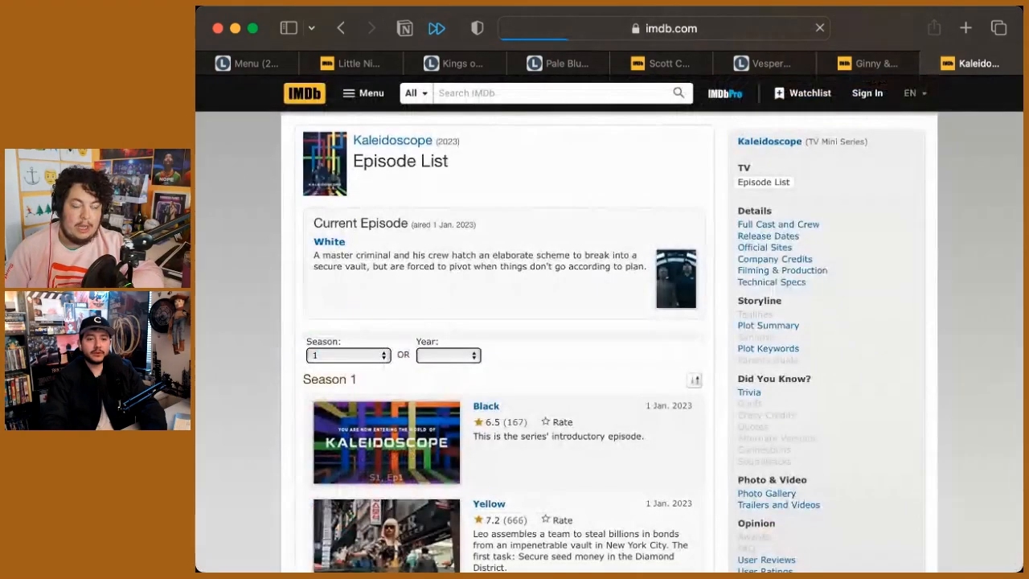
scroll(down, 3)
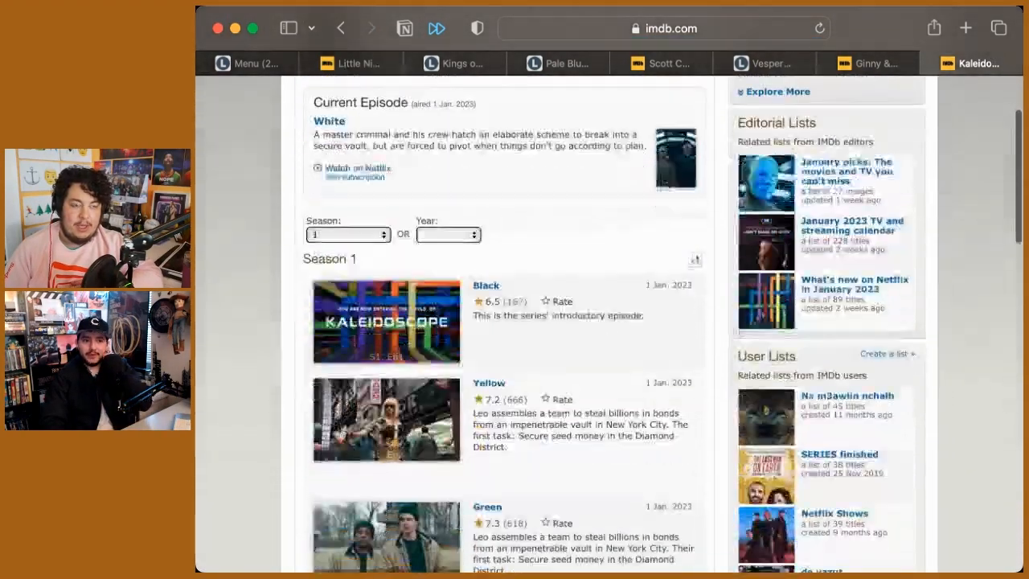
scroll(down, 3)
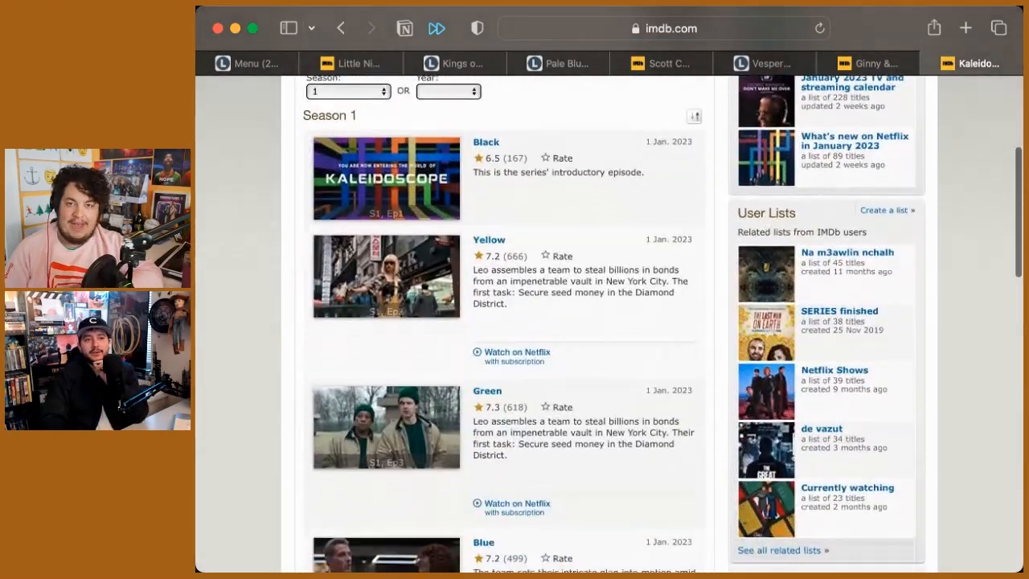
scroll(down, 3)
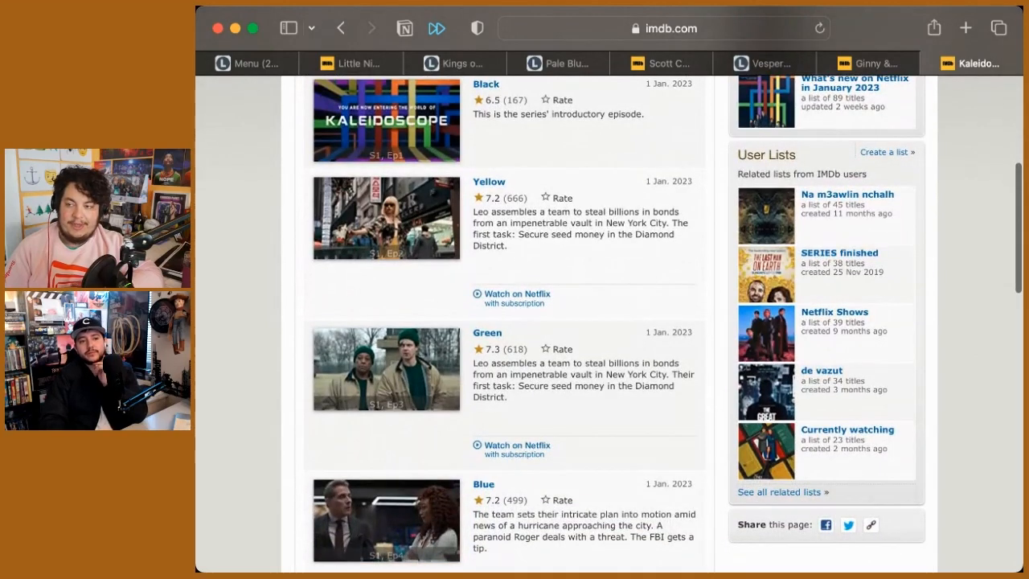
scroll(down, 3)
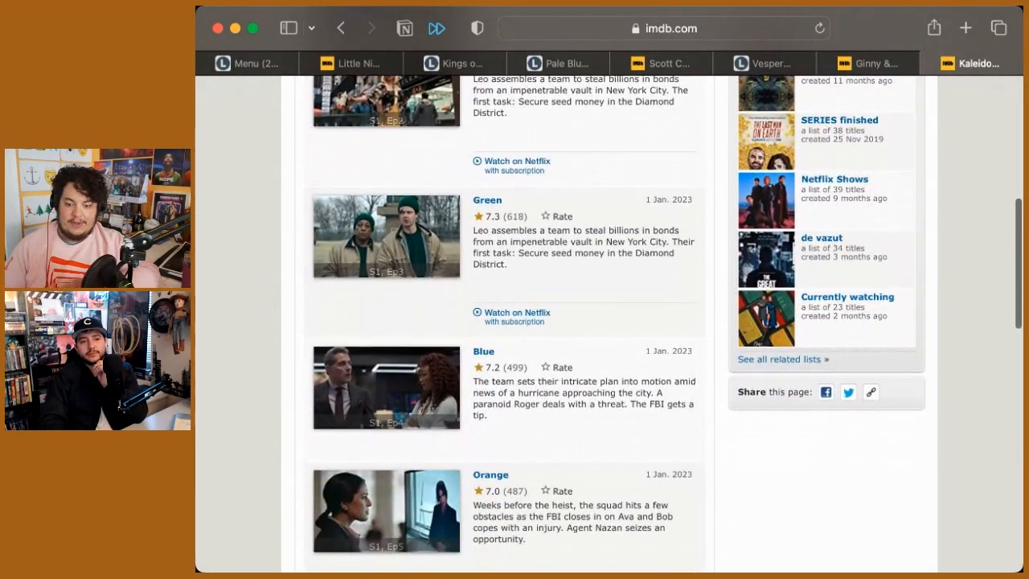
scroll(down, 3)
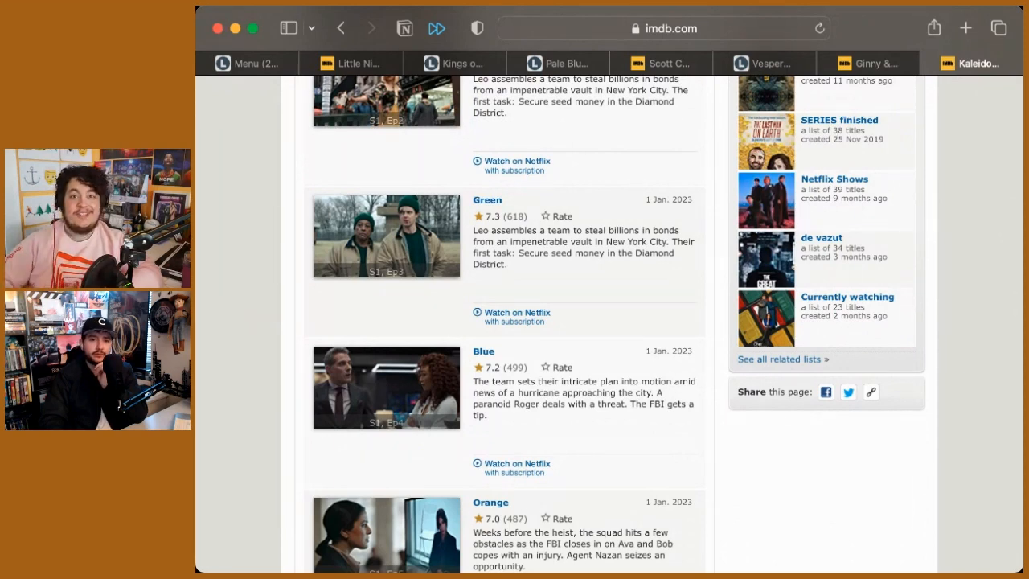
scroll(down, 3)
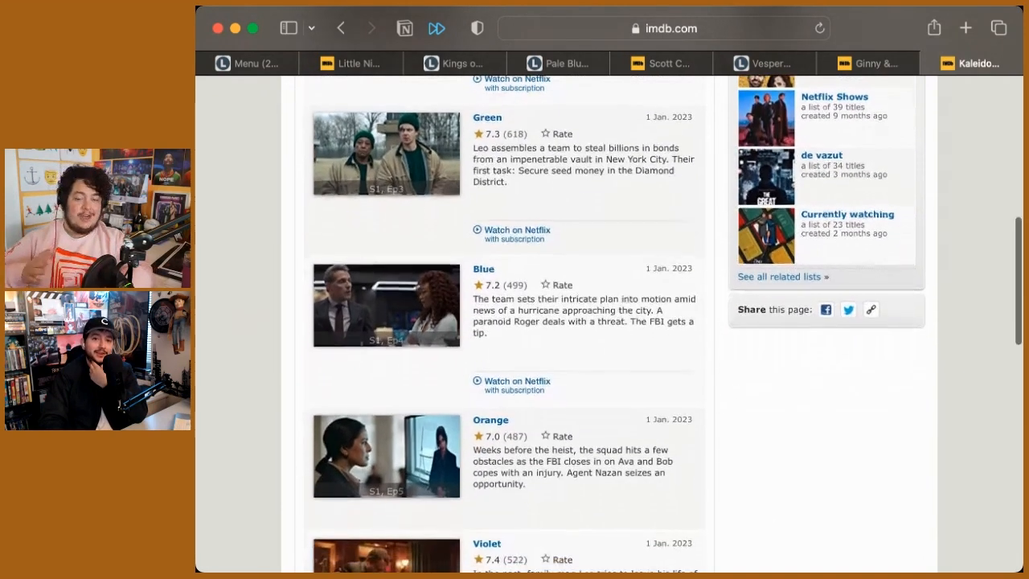
scroll(down, 3)
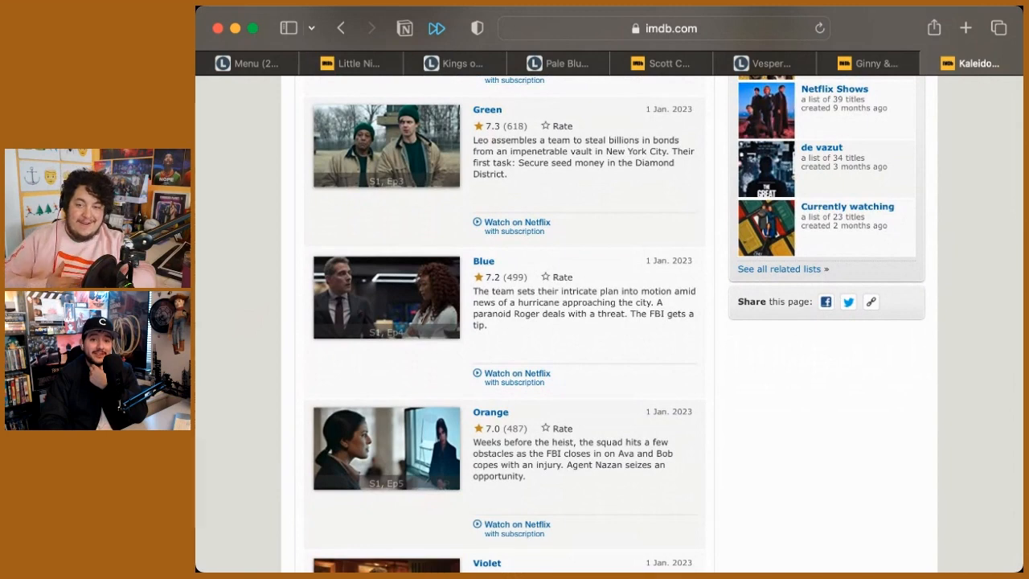
scroll(down, 3)
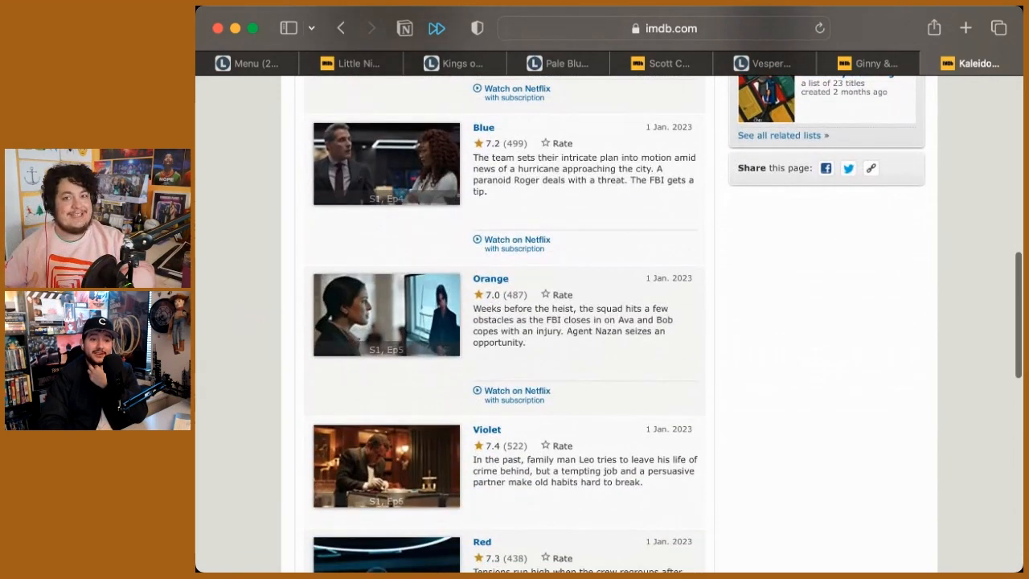
scroll(down, 3)
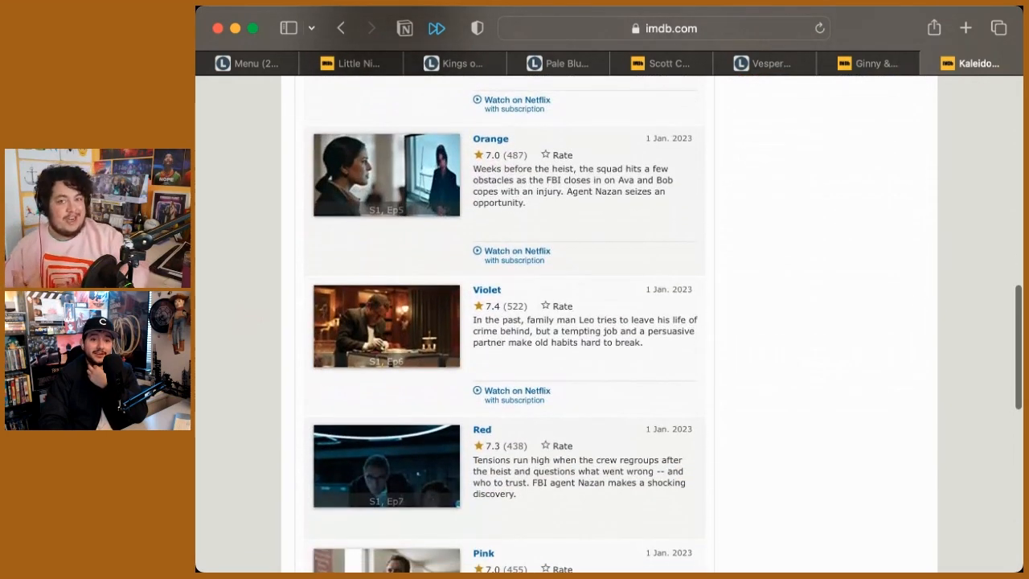
scroll(down, 3)
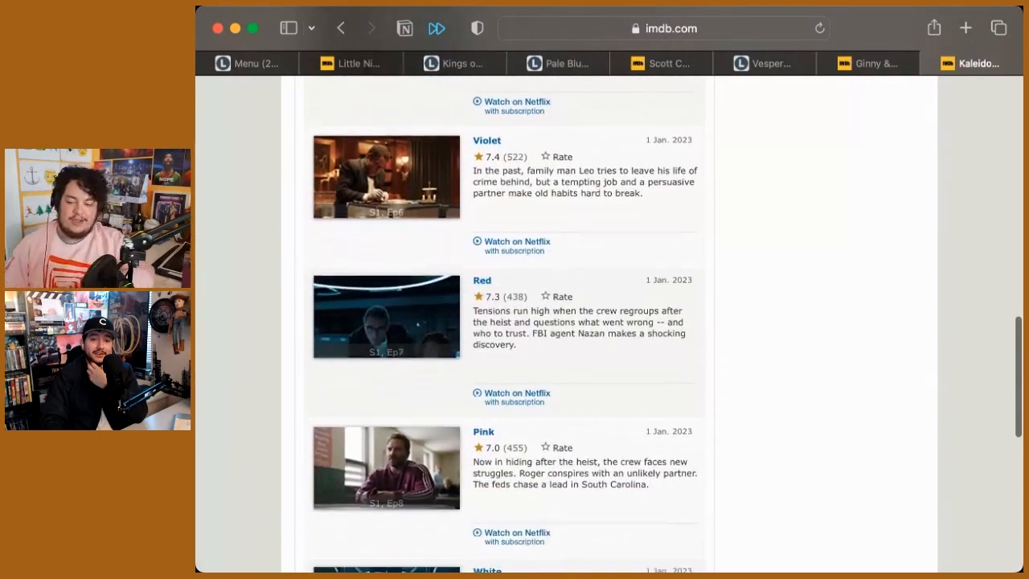
scroll(down, 3)
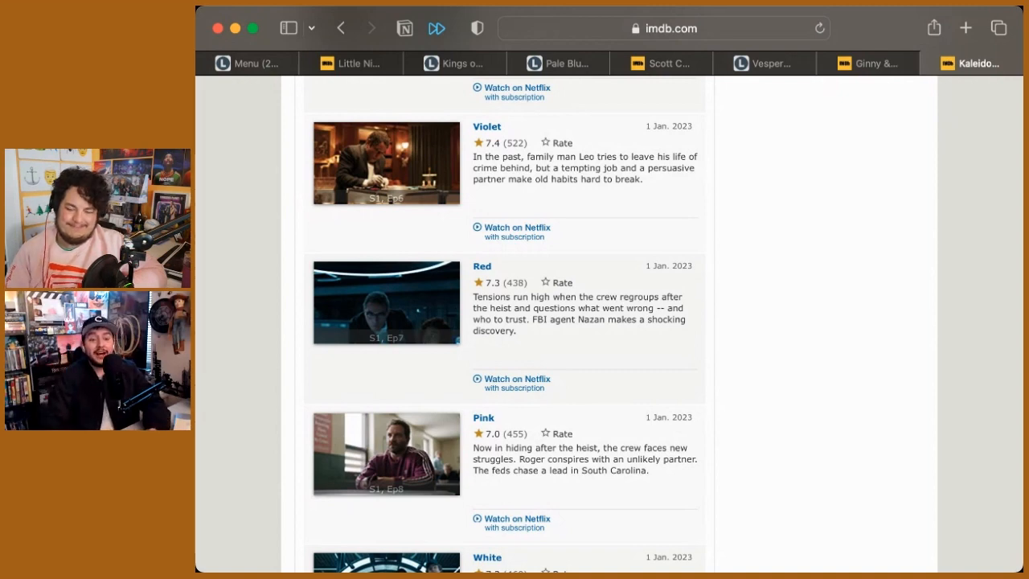
Scroll the Kaleidoscope title page down to the Stars credits listing Giancarlo Esposito
scroll(up, 3)
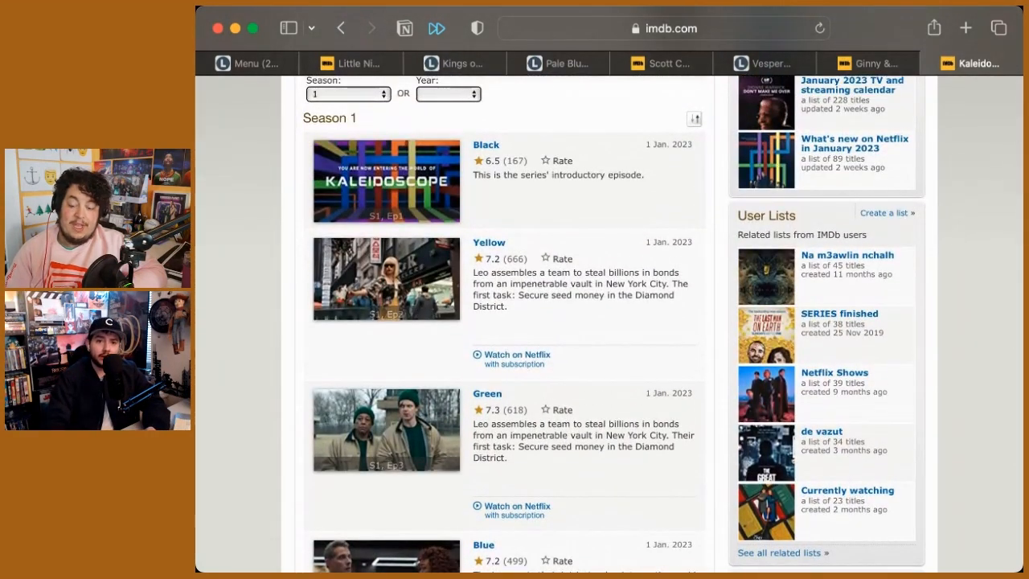
scroll(up, 3)
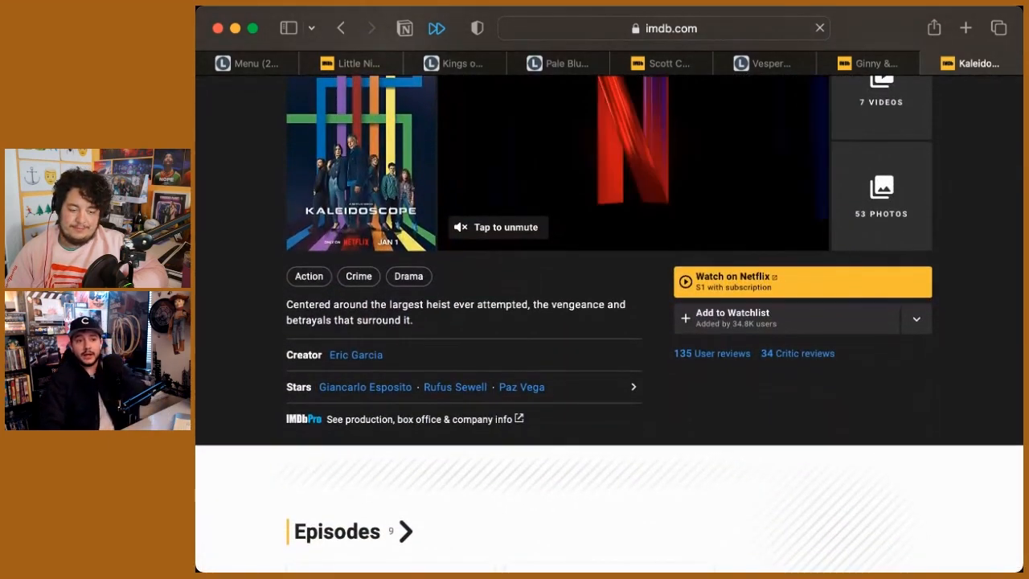
scroll(down, 3)
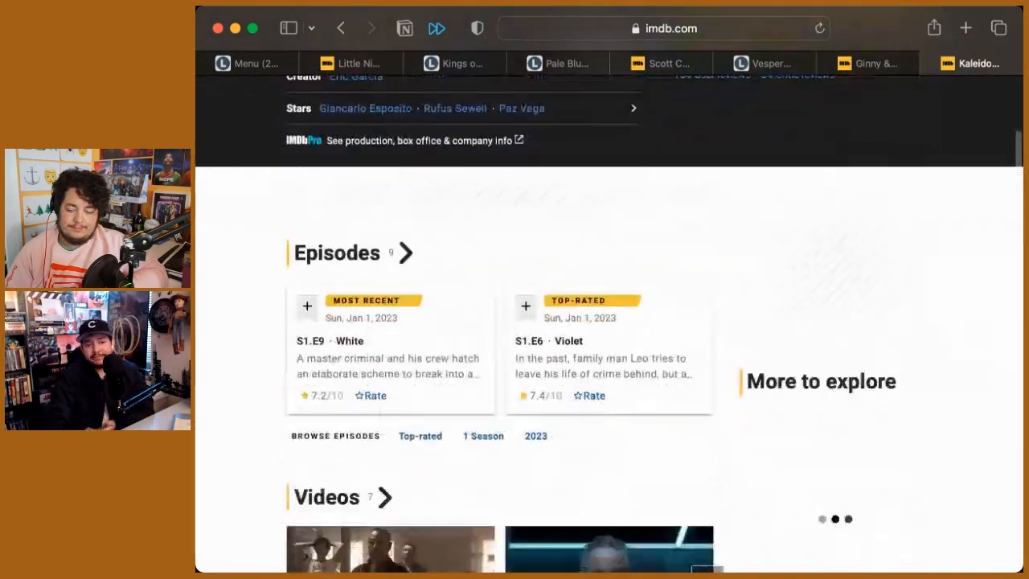
scroll(down, 3)
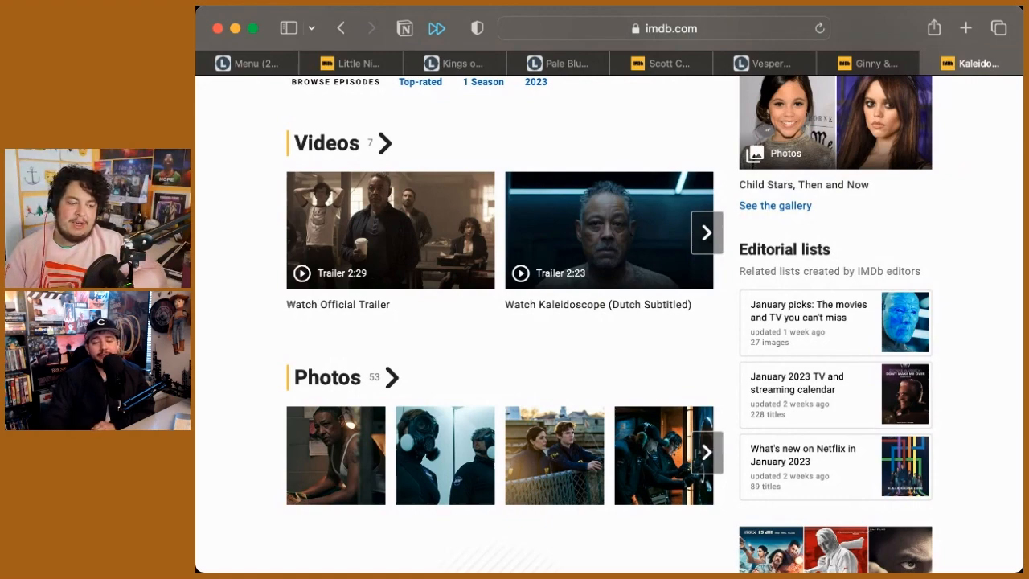
scroll(down, 3)
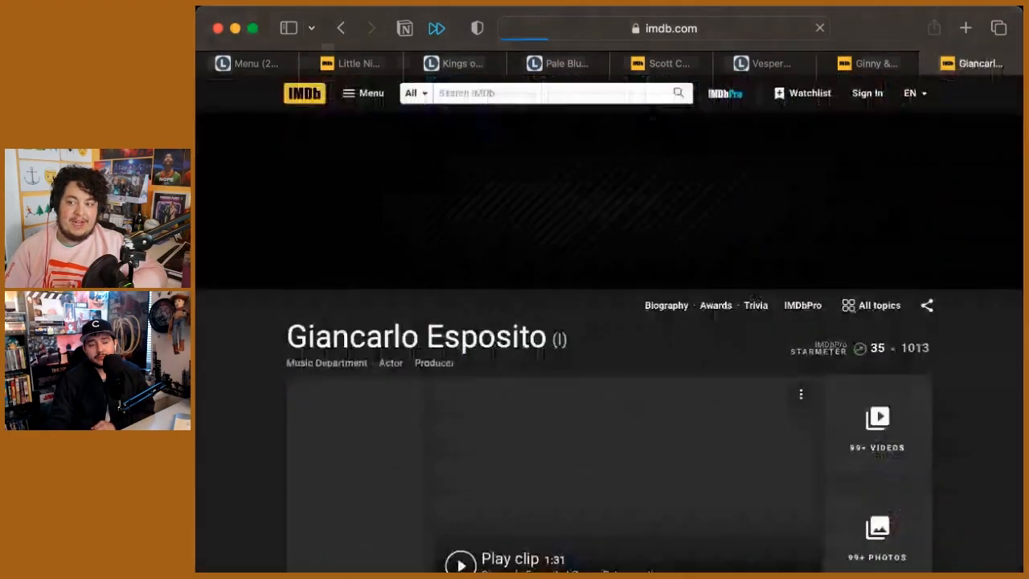
Scroll Giancarlo Esposito's page past Known for to his Actor credits with The Mandalorian and Kaleidoscope
scroll(down, 3)
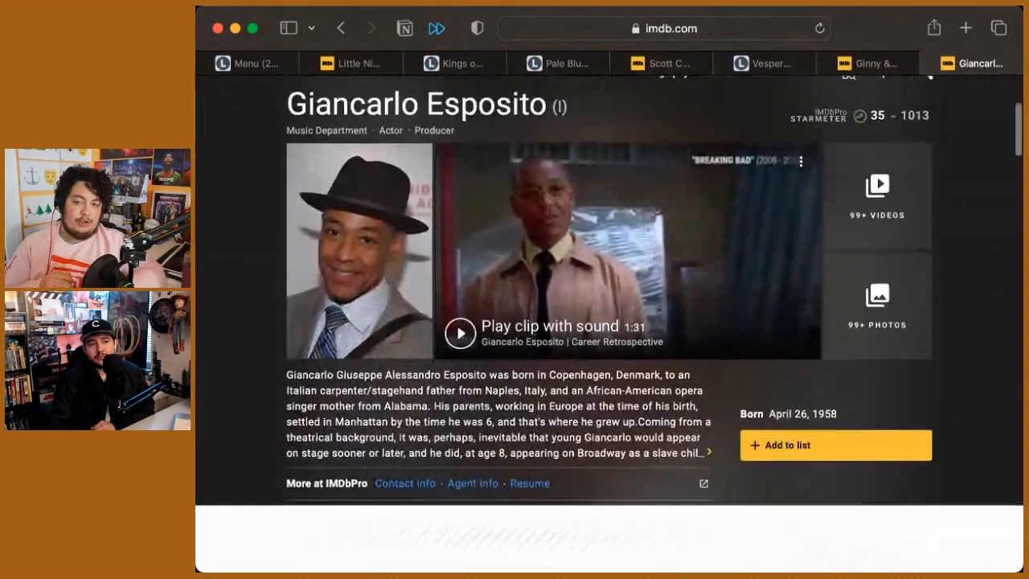
scroll(down, 3)
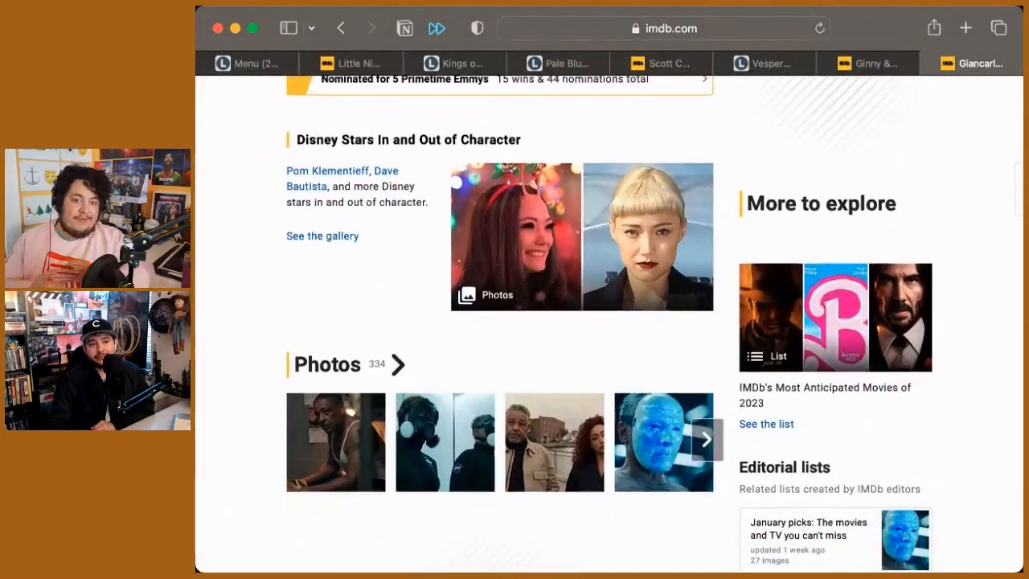
scroll(down, 3)
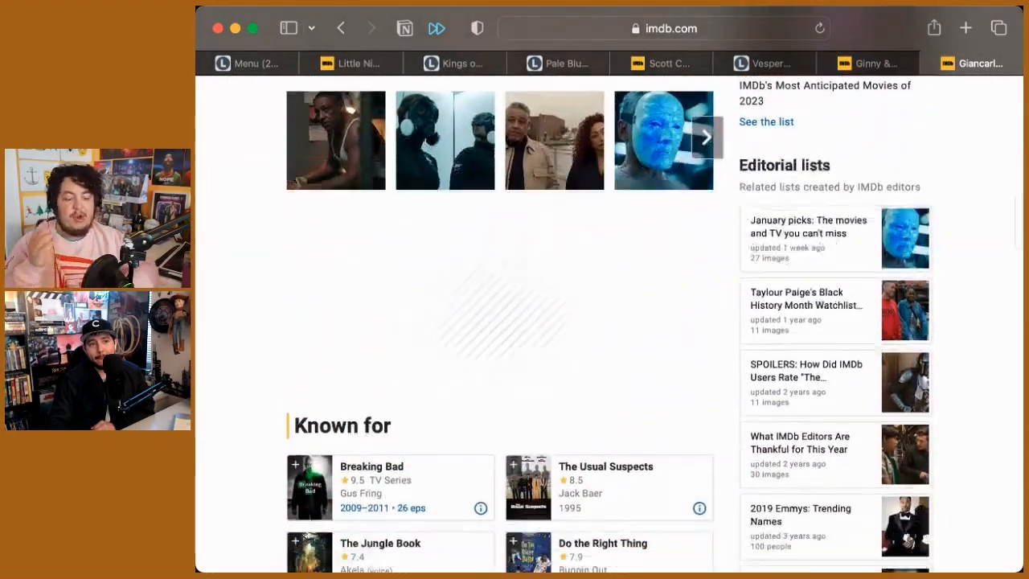
scroll(down, 3)
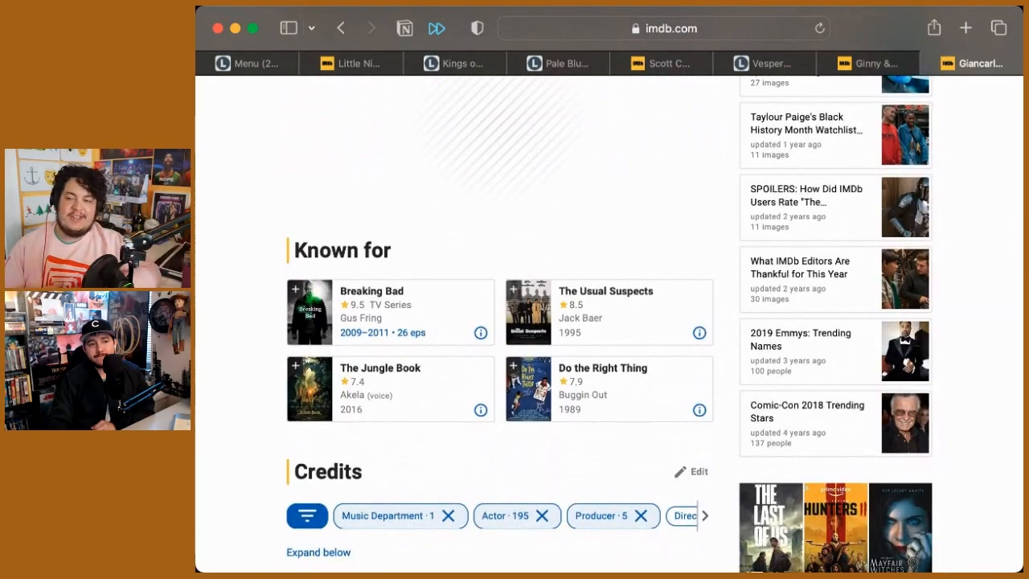
scroll(down, 3)
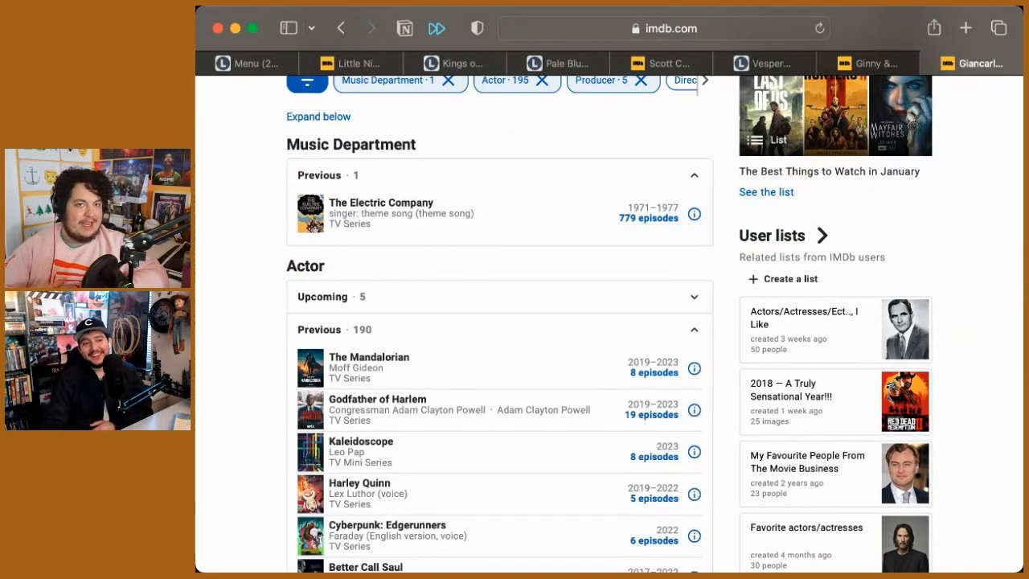
scroll(down, 3)
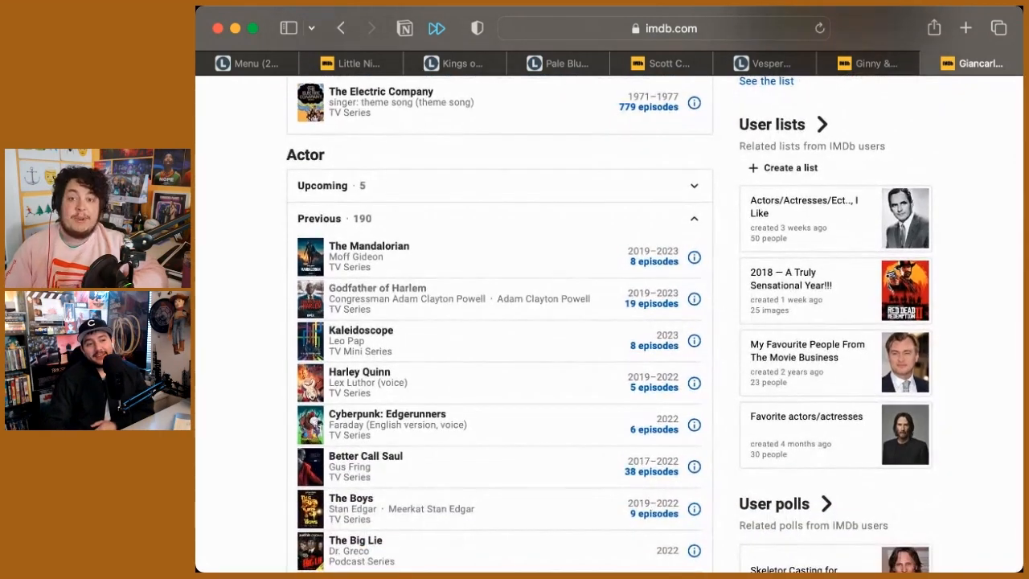